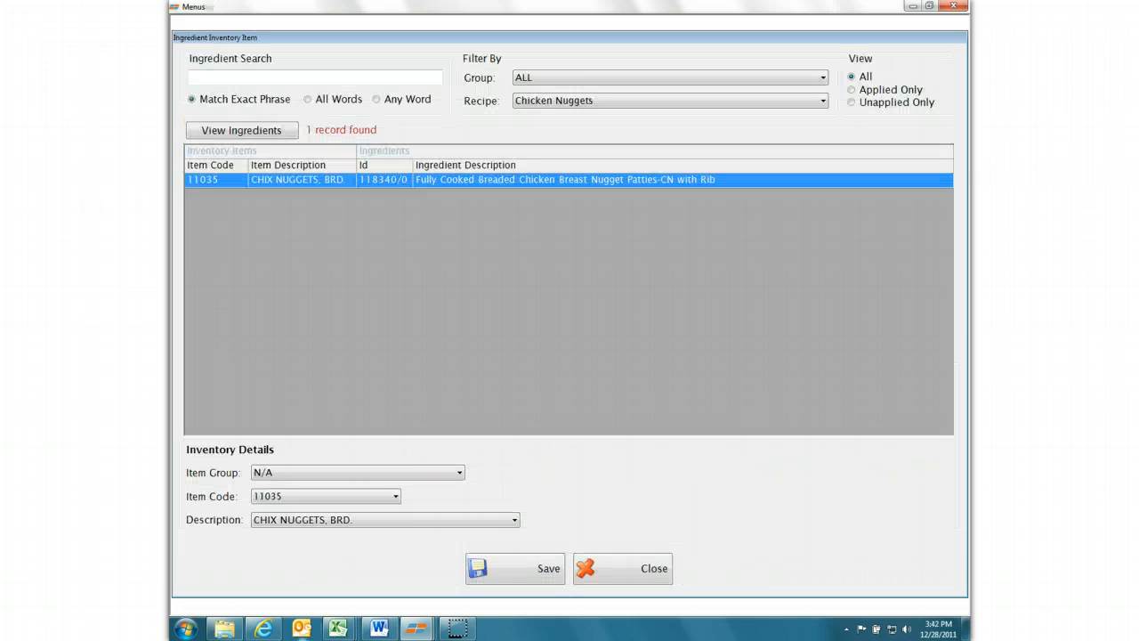
mouse_move(301, 628)
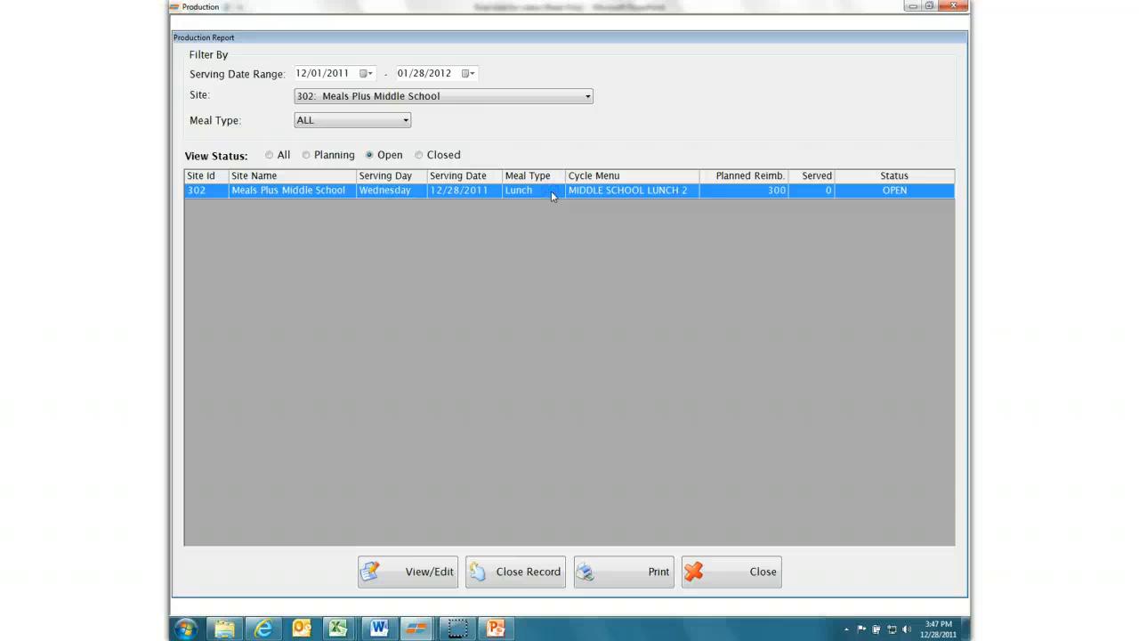
Enter 223 students served on the 12/28/2011 lunch record and bring up the save choices
click(408, 571)
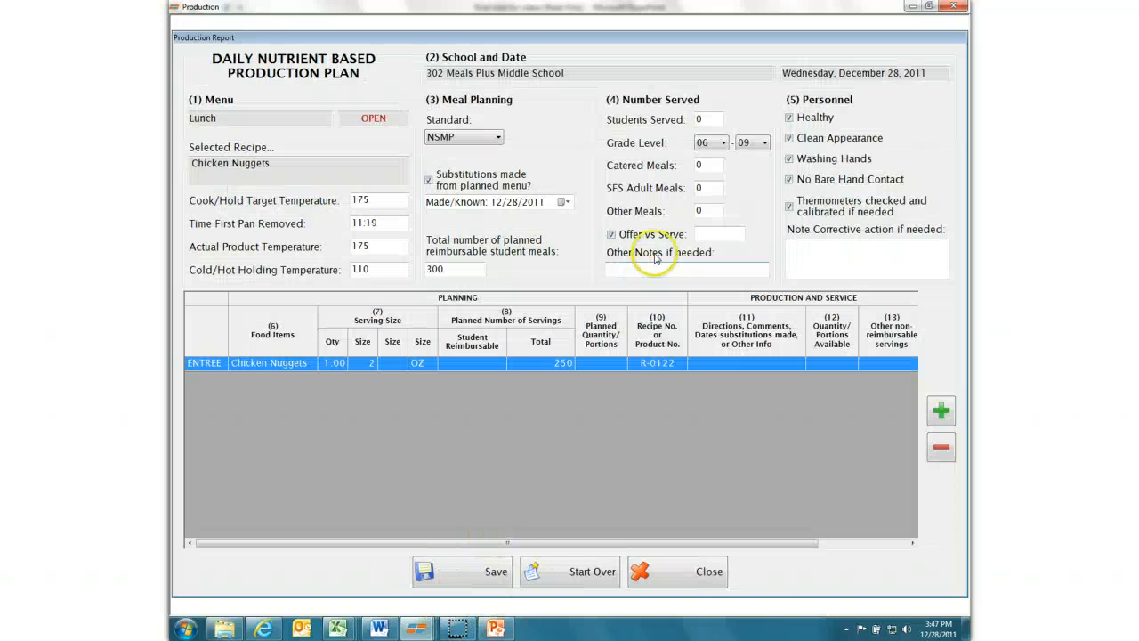
click(709, 120)
text(223)
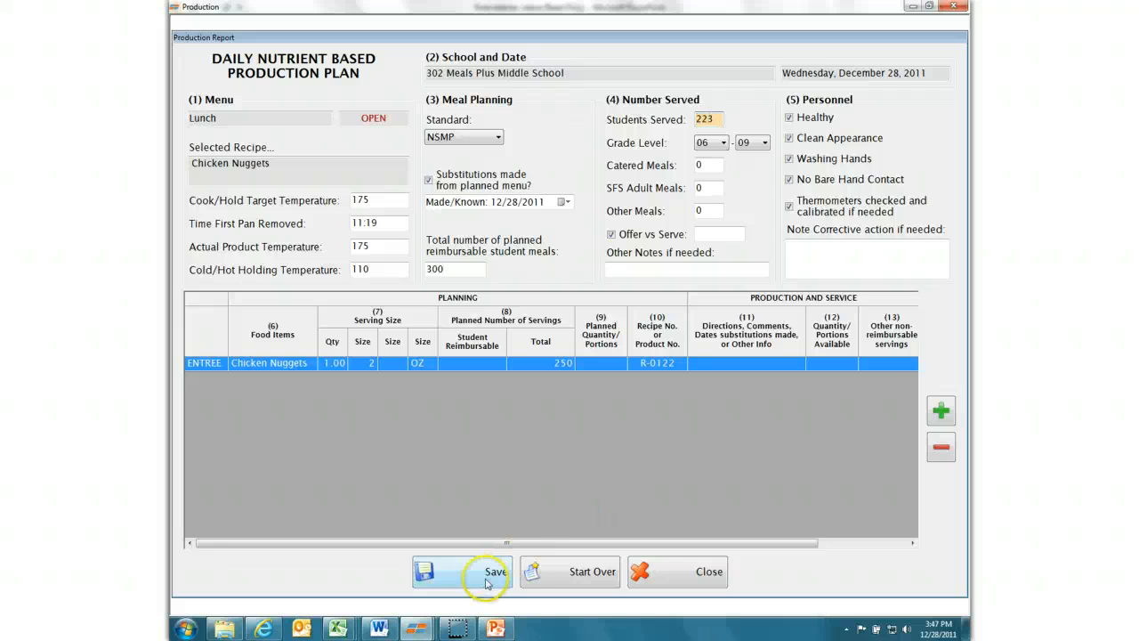
click(461, 571)
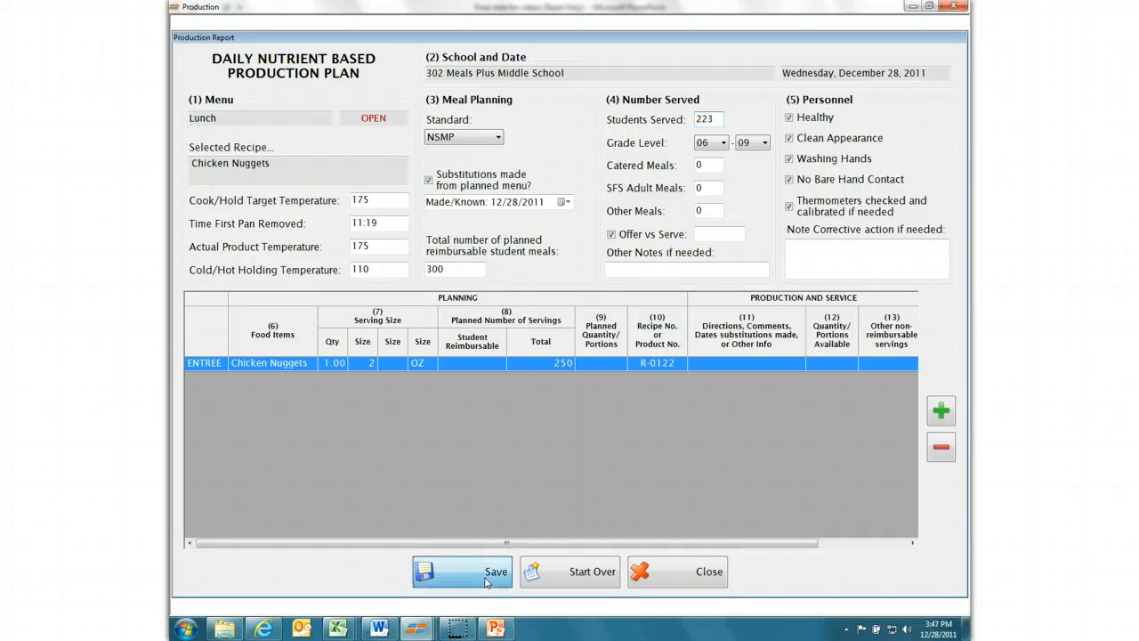
click(461, 571)
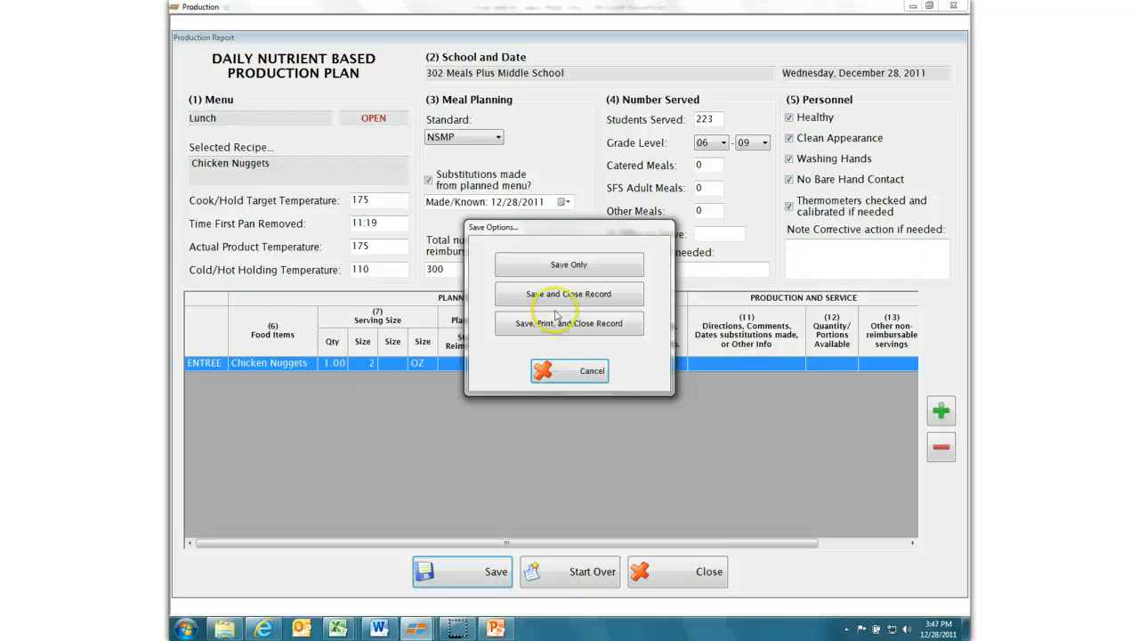
Save and close the record, confirming, so the chicken nuggets usage appears in history
click(569, 293)
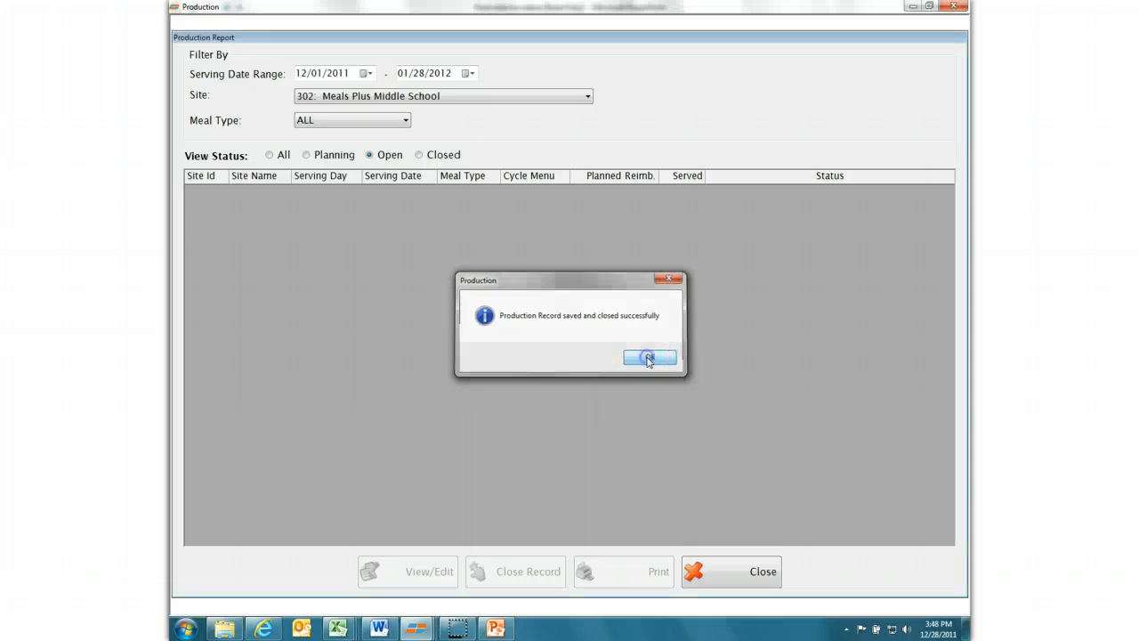
click(648, 356)
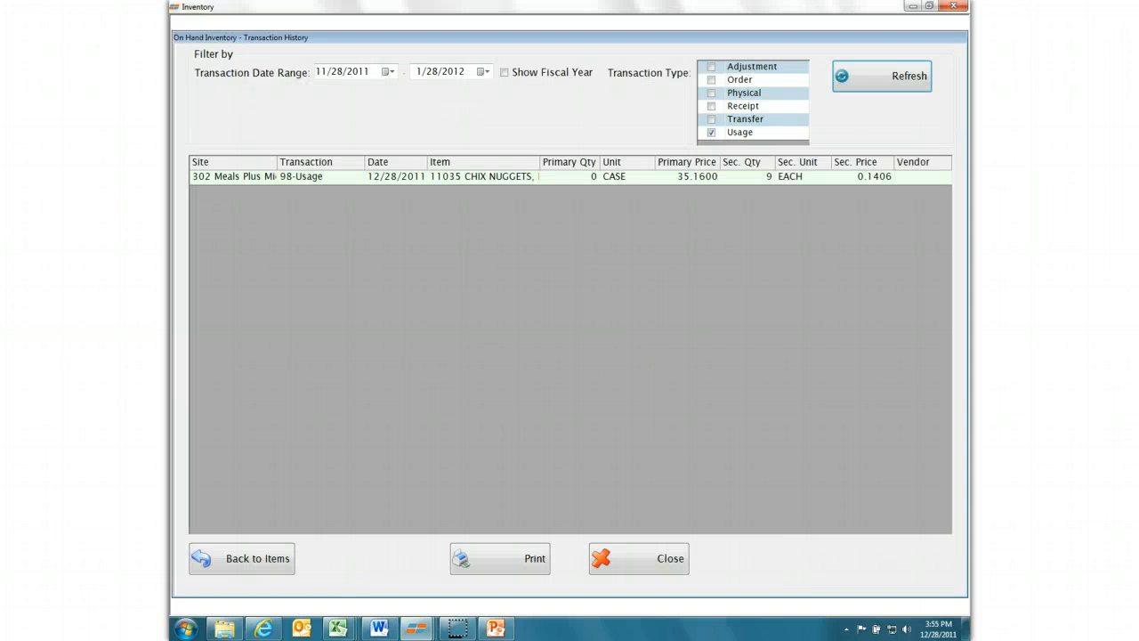